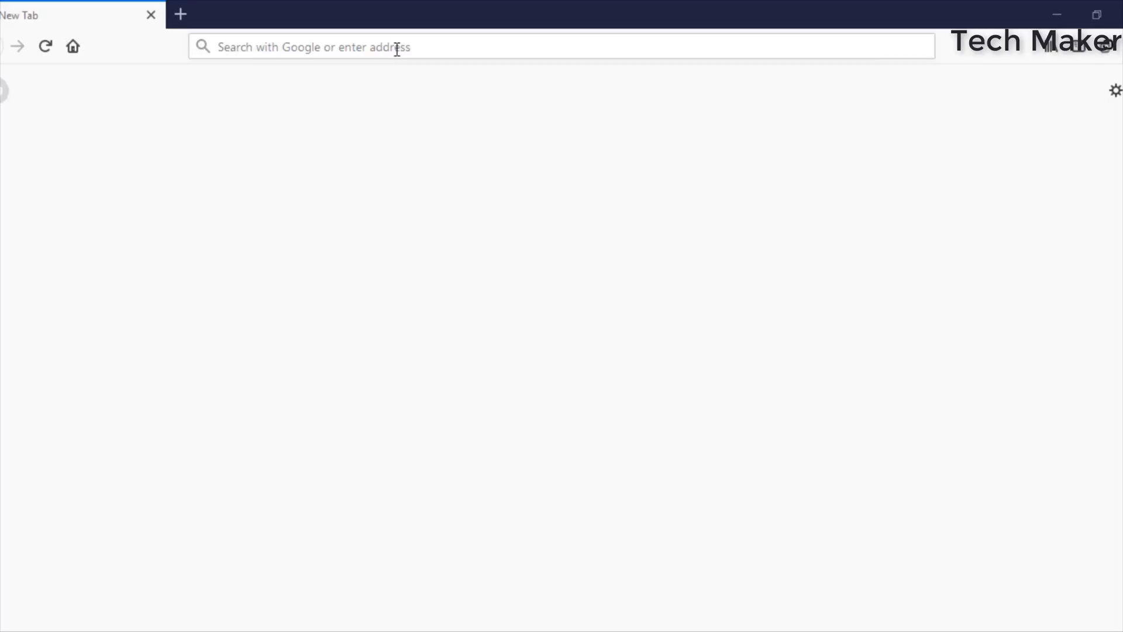
Step: Go to jlcpcb.com and sign in to the JLCPCB account
{"action": "type", "text": "https://jlcpcb.com/"}
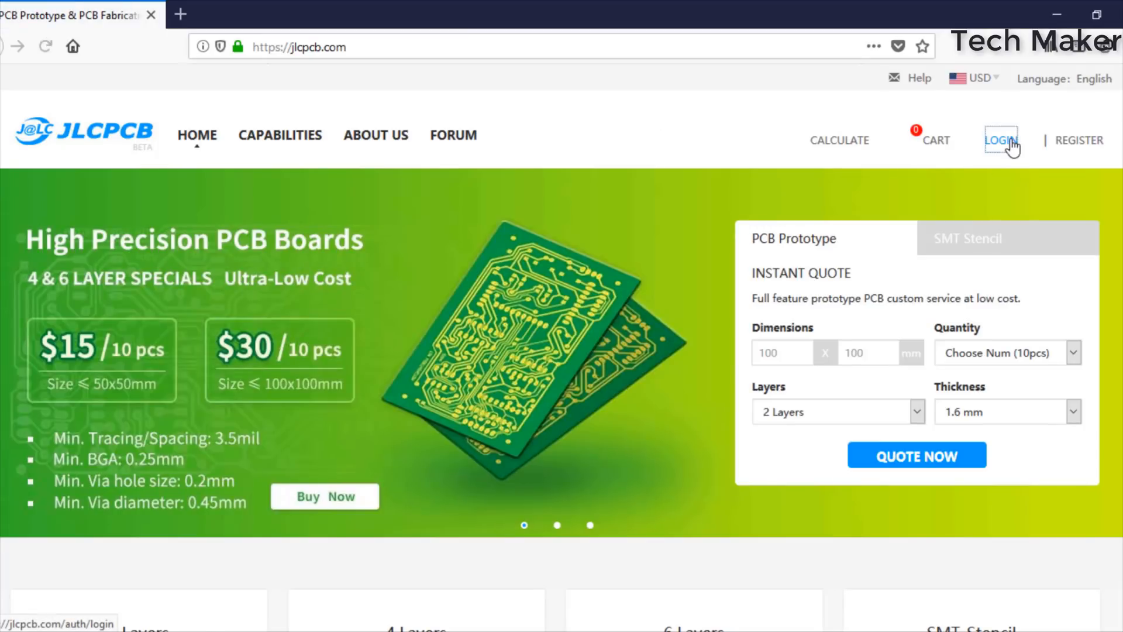
{"action": "left_click", "coordinate": [998, 140]}
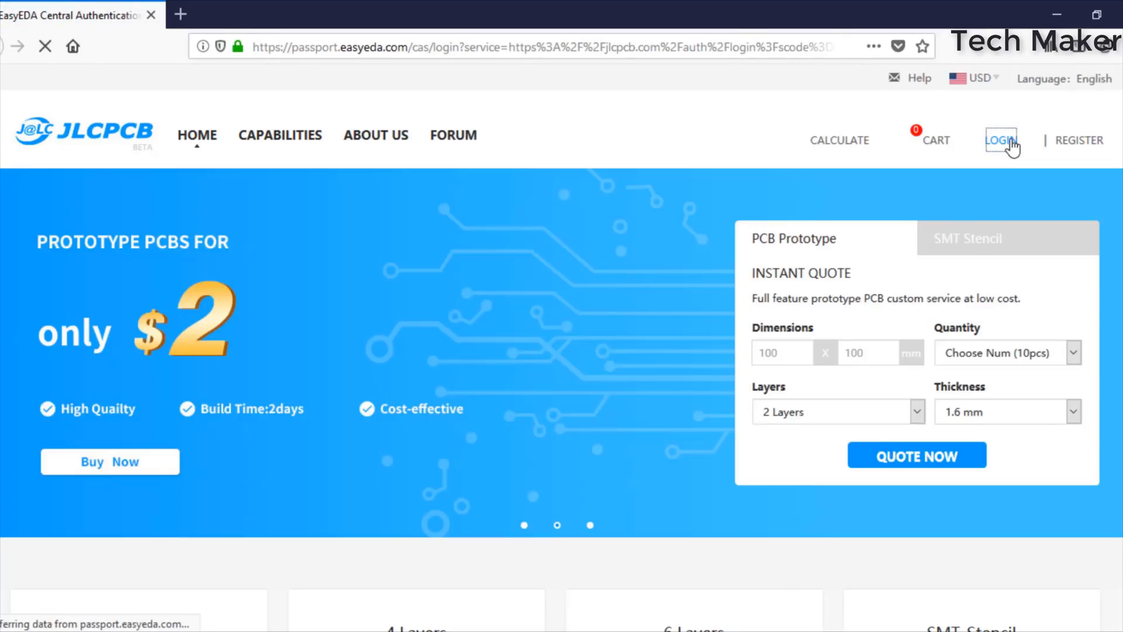
{"action": "left_click", "coordinate": [999, 140]}
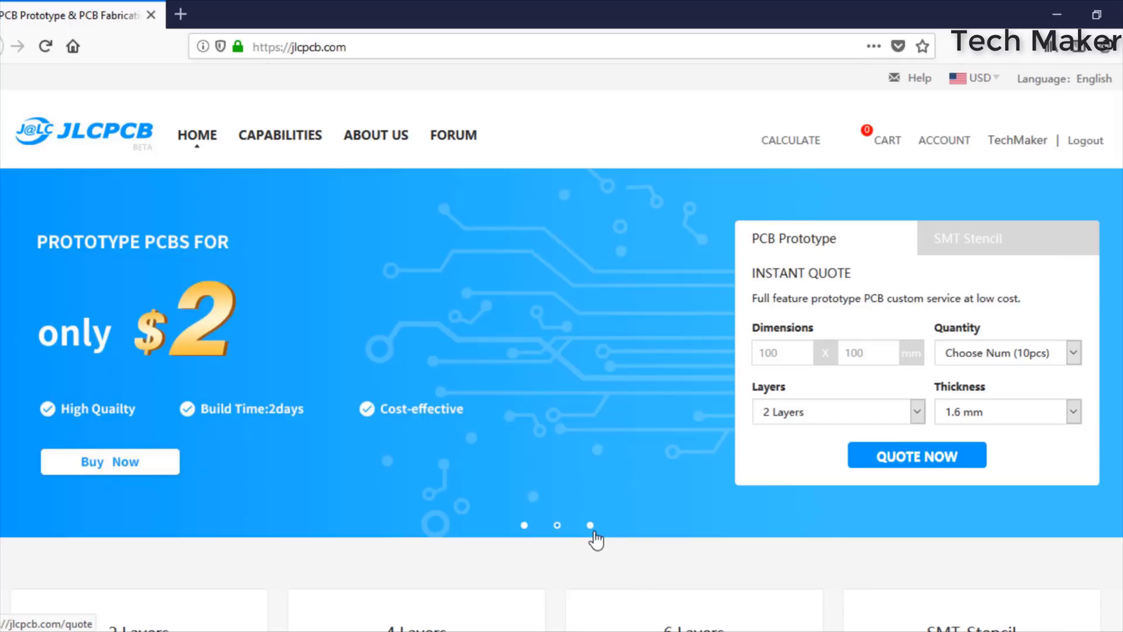
{"action": "mouse_move", "coordinate": [917, 466]}
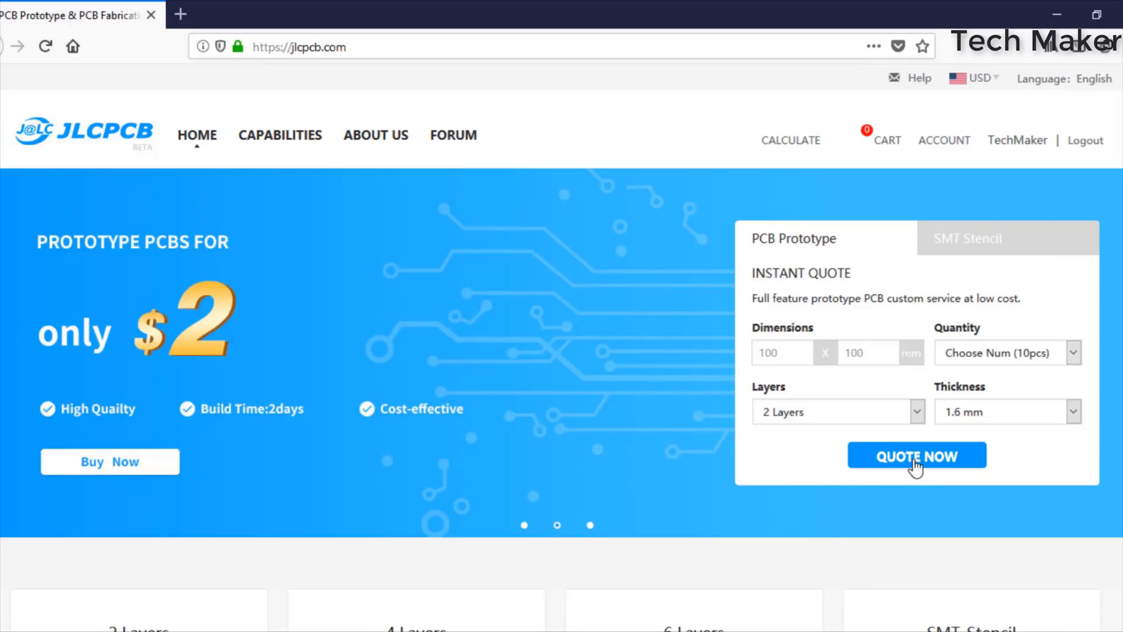
Step: Start an instant PCB quote and upload the grbl.rar Gerber archive (28 × 96 mm board)
{"action": "left_click", "coordinate": [916, 455]}
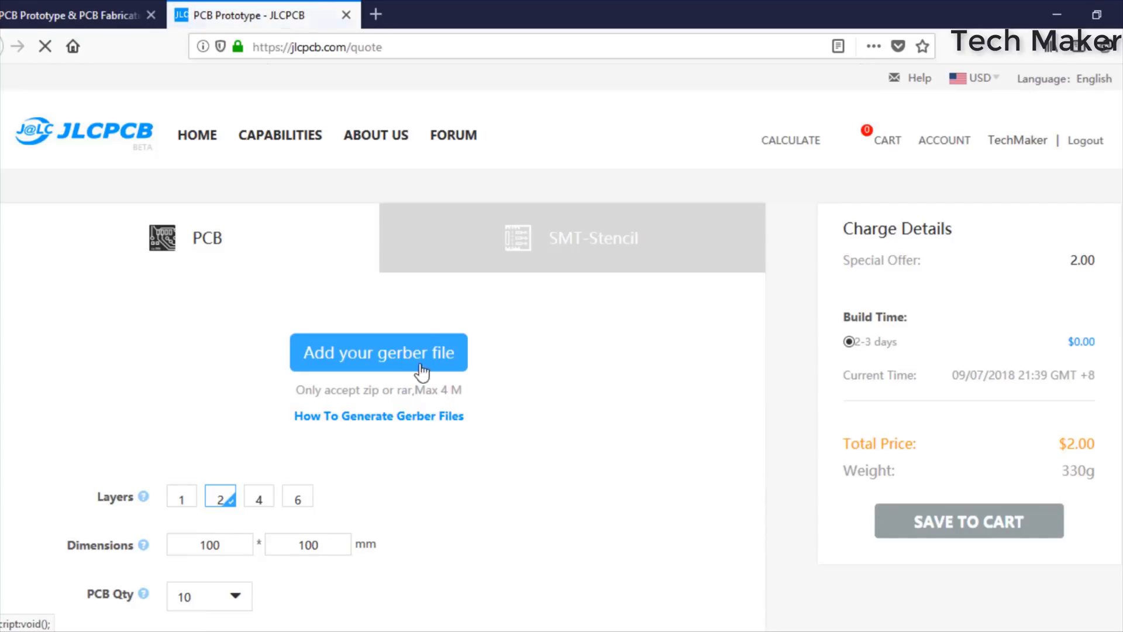
{"action": "left_click", "coordinate": [378, 352]}
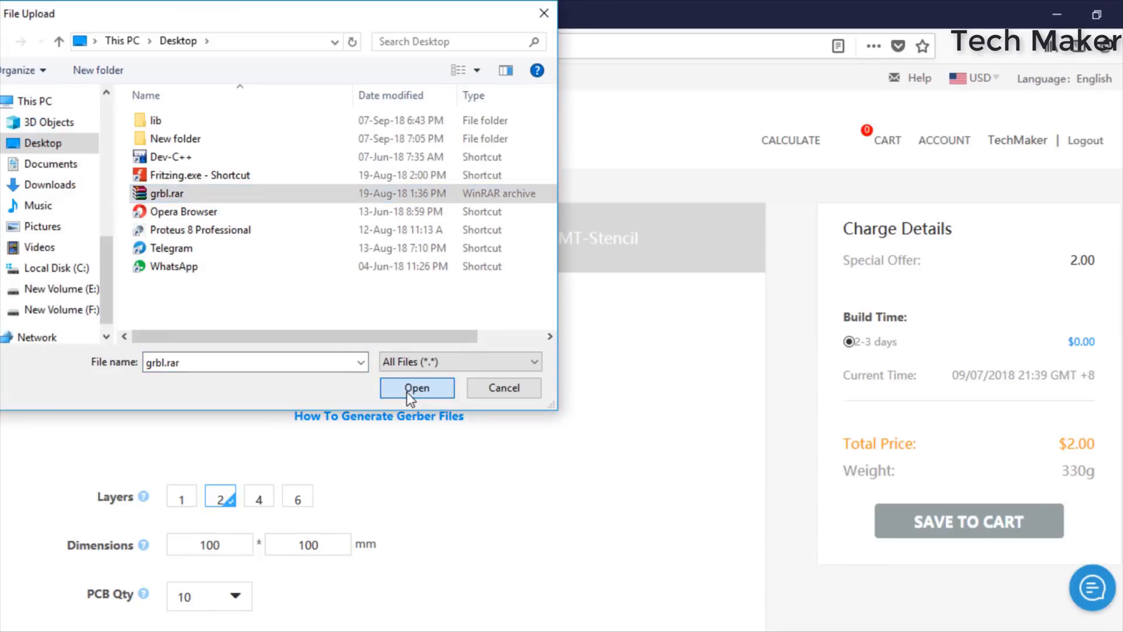
{"action": "left_click", "coordinate": [417, 387]}
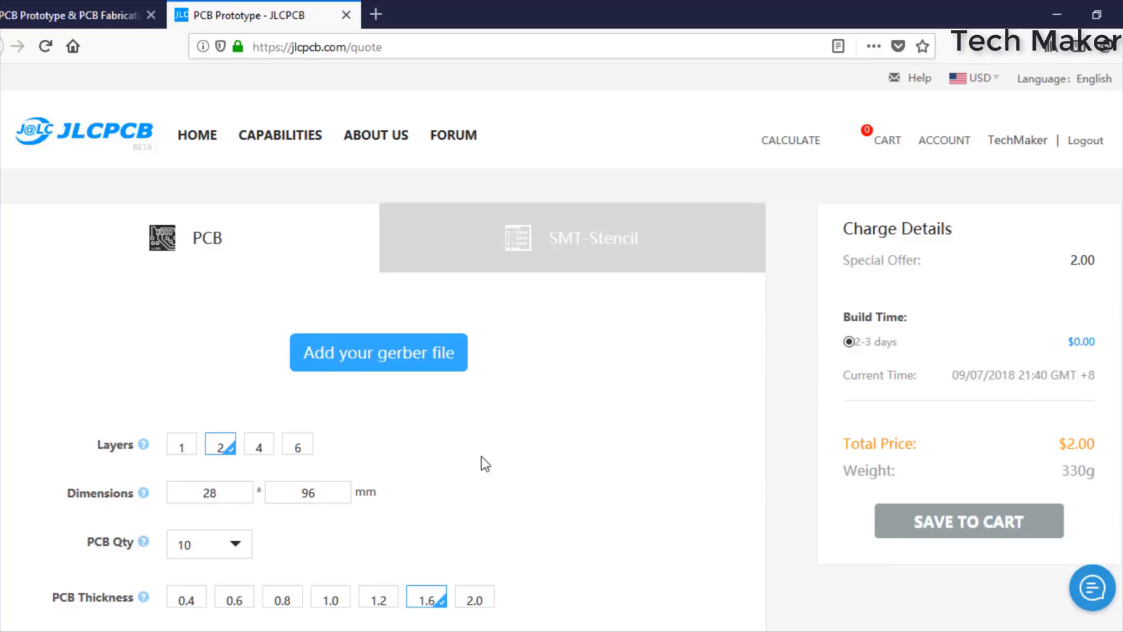
Step: Review the detected 2-layer 28×96 mm board at $2.00 and save it to the cart
{"action": "left_click", "coordinate": [378, 352]}
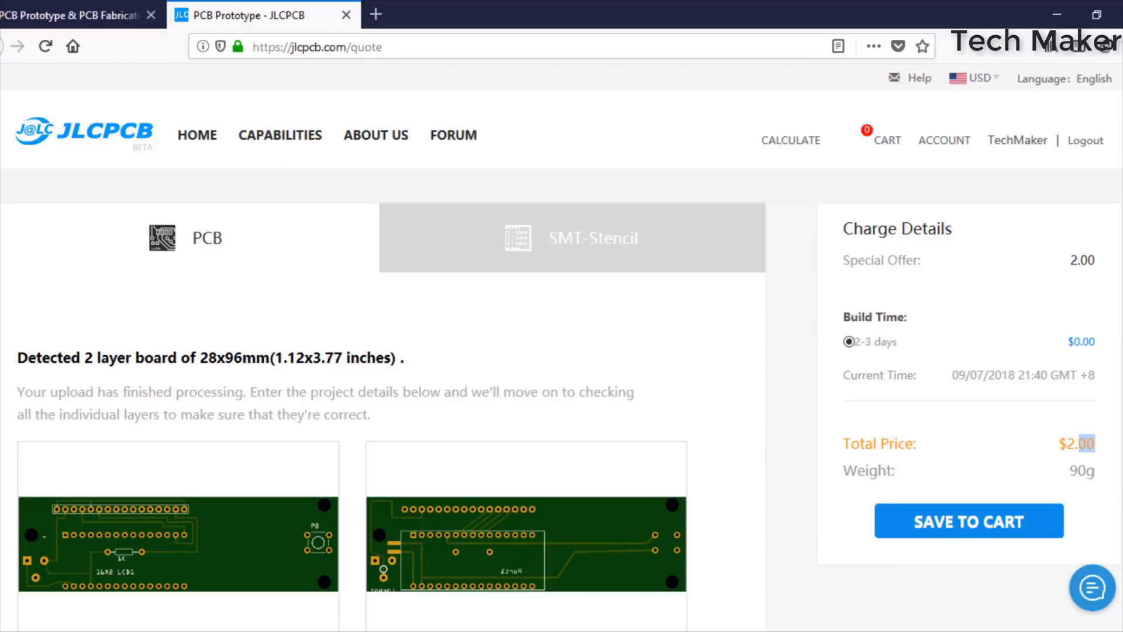
{"action": "scroll", "scroll_direction": "down", "scroll_amount": 3}
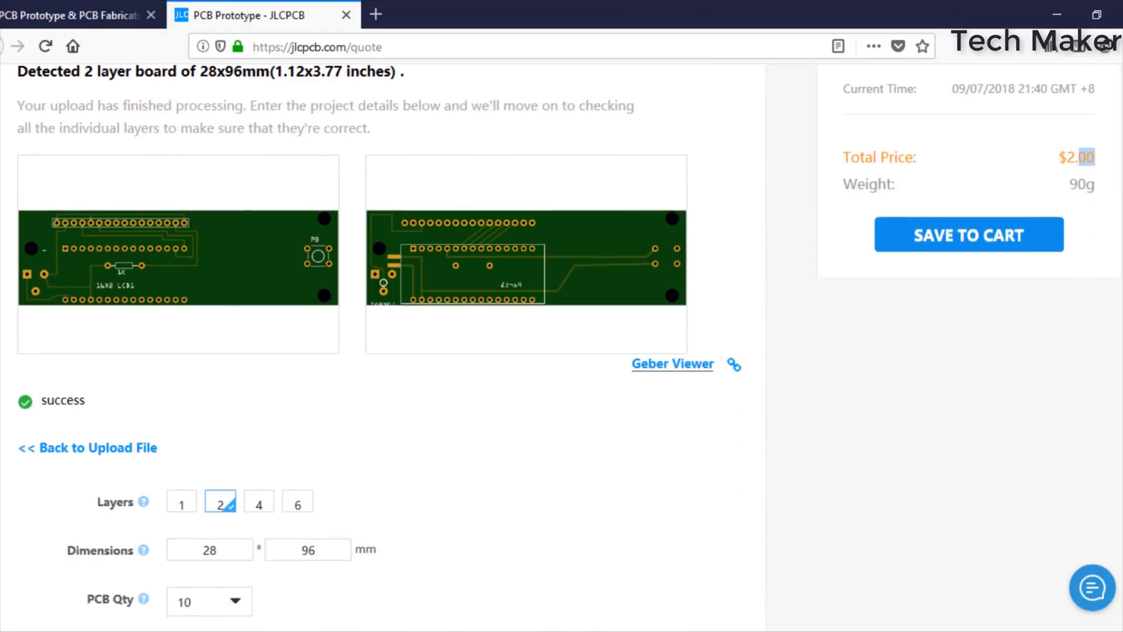
{"action": "scroll", "scroll_direction": "down", "scroll_amount": 3}
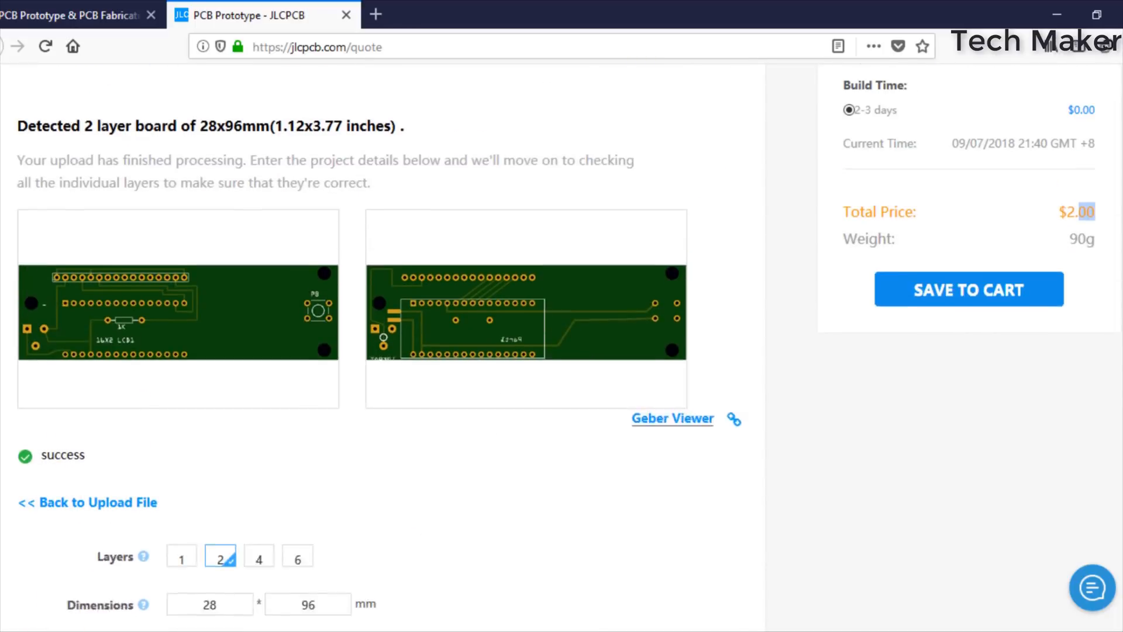
{"action": "scroll", "scroll_direction": "down", "scroll_amount": 3}
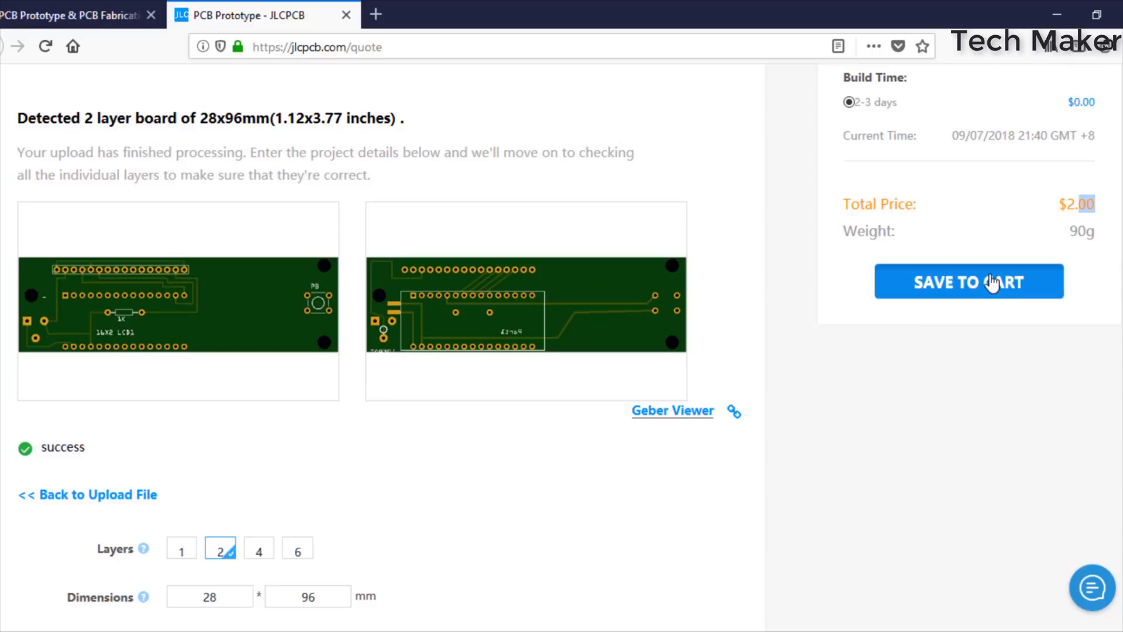
{"action": "left_click", "coordinate": [968, 280]}
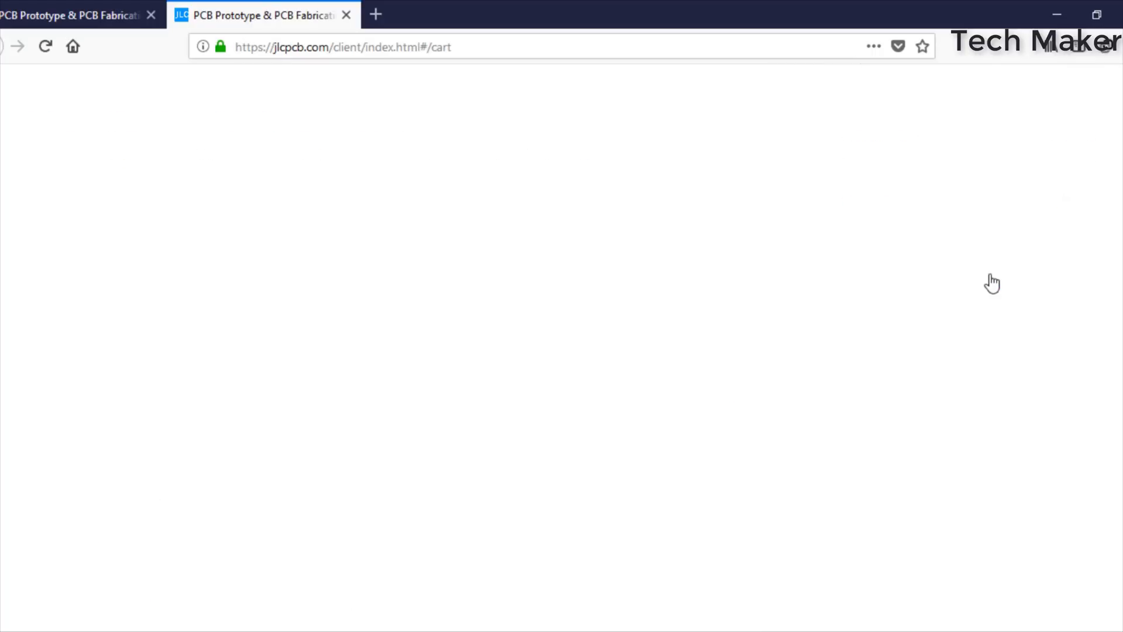